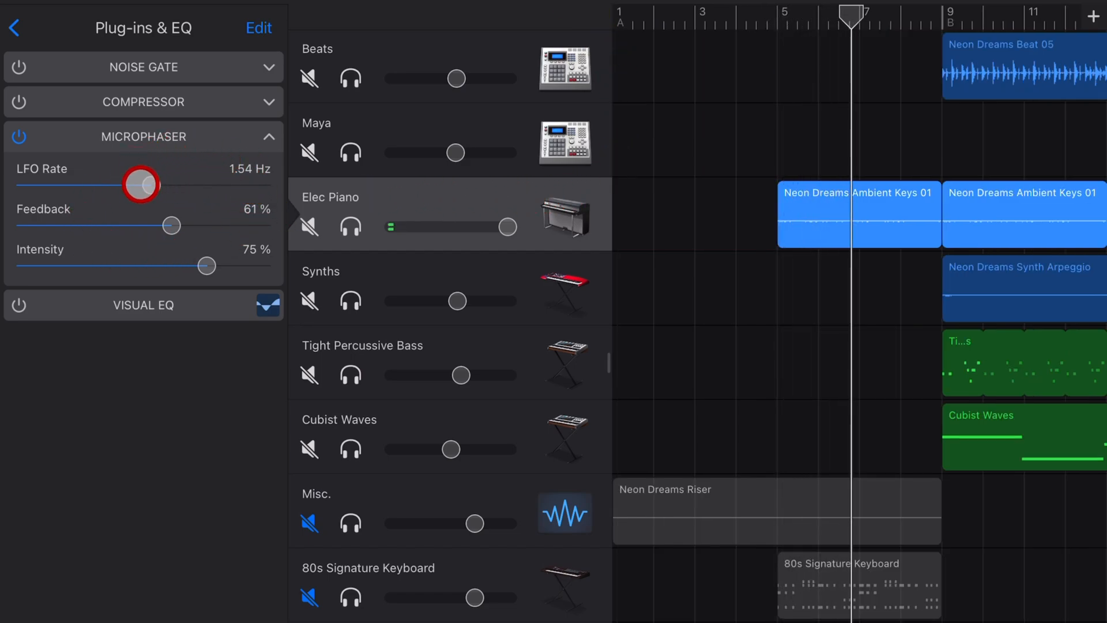
Play the song, scroll the timeline, and fold away the Elec Piano Microphaser settings
{"action": "left_click_drag", "start_coordinate": [140, 183], "coordinate": [236, 183]}
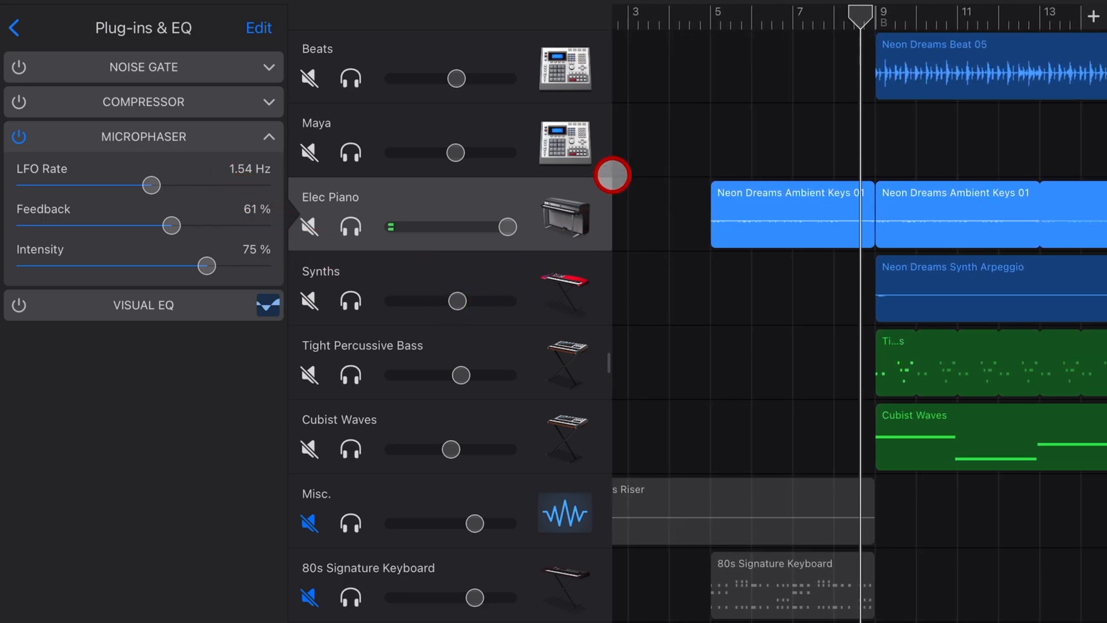
{"action": "scroll", "scroll_direction": "right", "scroll_amount": 3}
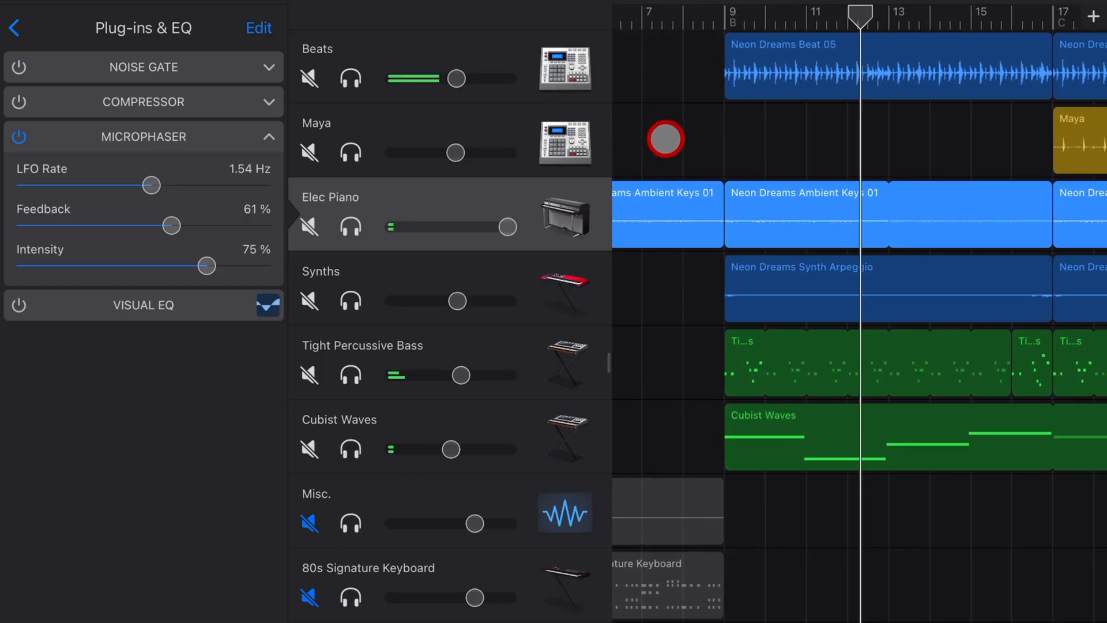
{"action": "left_click", "coordinate": [267, 137]}
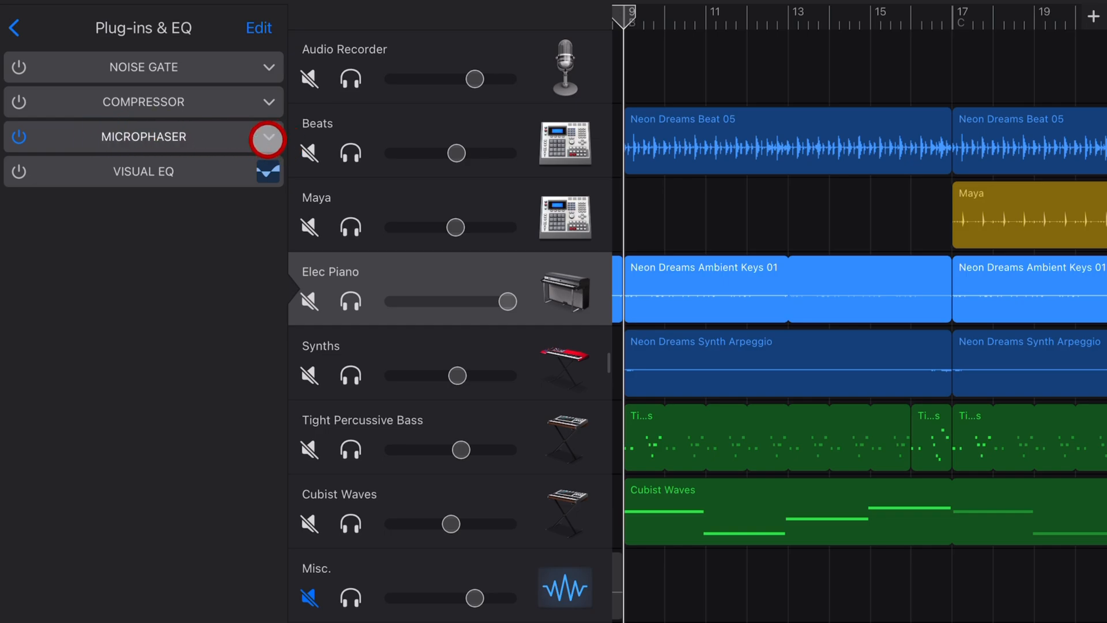
Re-expand the Microphaser, lower its LFO rate to 0.98 Hz, and close the Plug-ins & EQ panel
{"action": "left_click", "coordinate": [266, 139]}
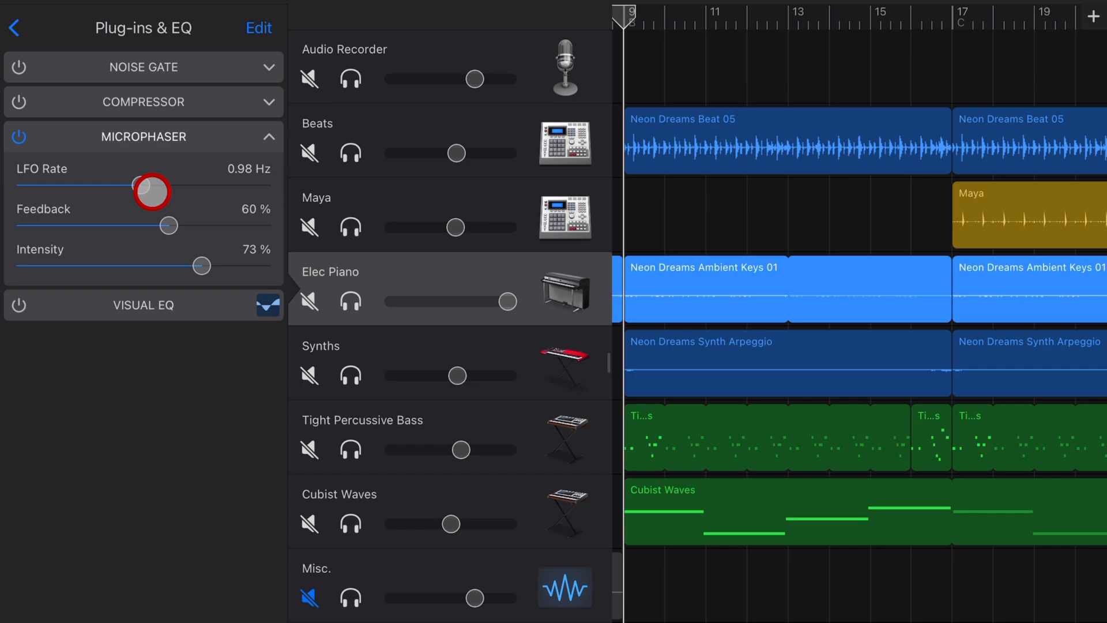
{"action": "left_click_drag", "start_coordinate": [152, 191], "coordinate": [137, 185]}
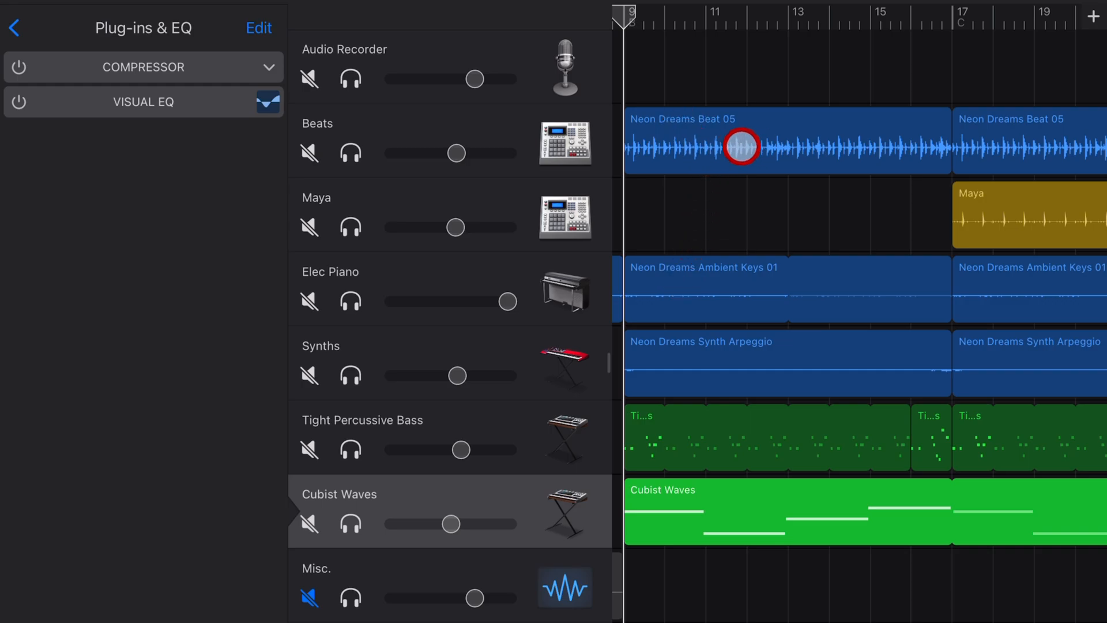
{"action": "left_click", "coordinate": [12, 28]}
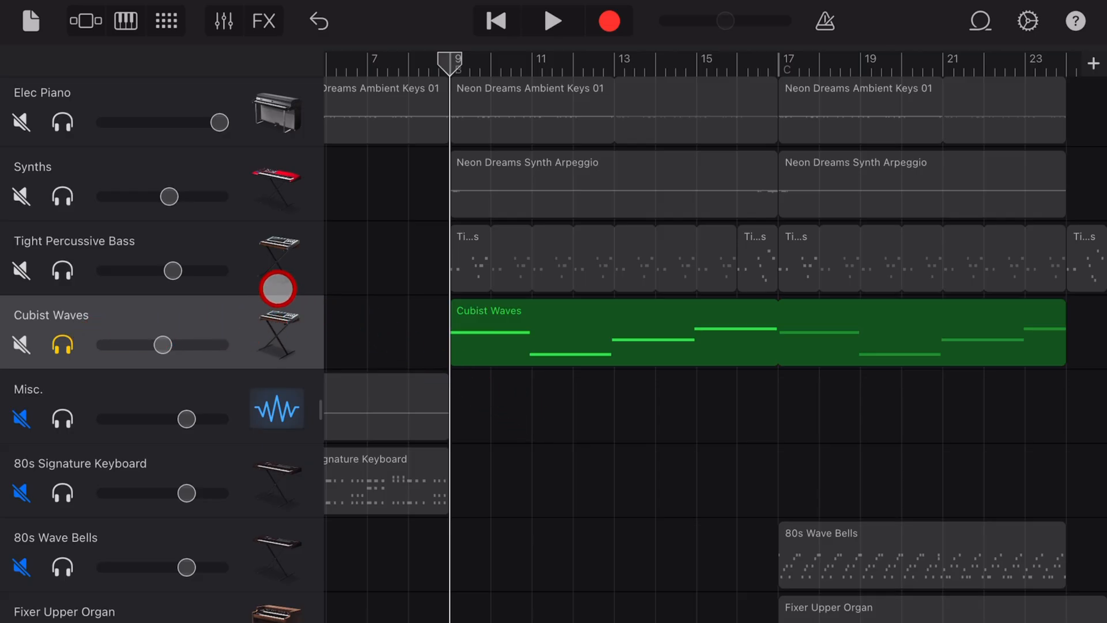
Select the Cubist Waves region and start inserting a plug-in into an empty Plug-ins & EQ slot
{"action": "left_click", "coordinate": [223, 19]}
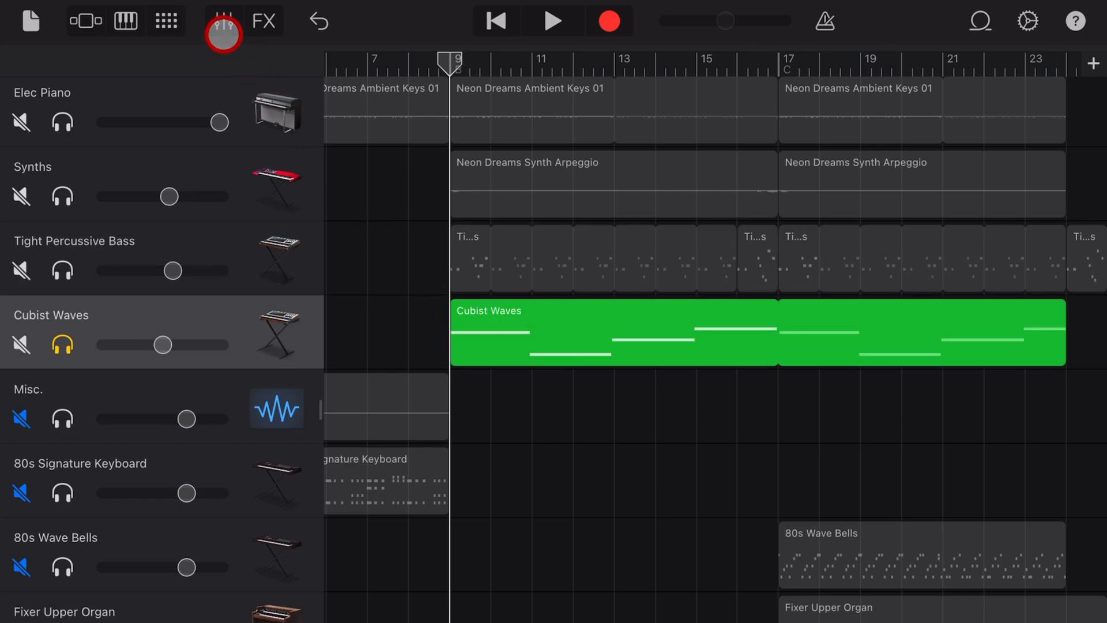
{"action": "left_click", "coordinate": [223, 21]}
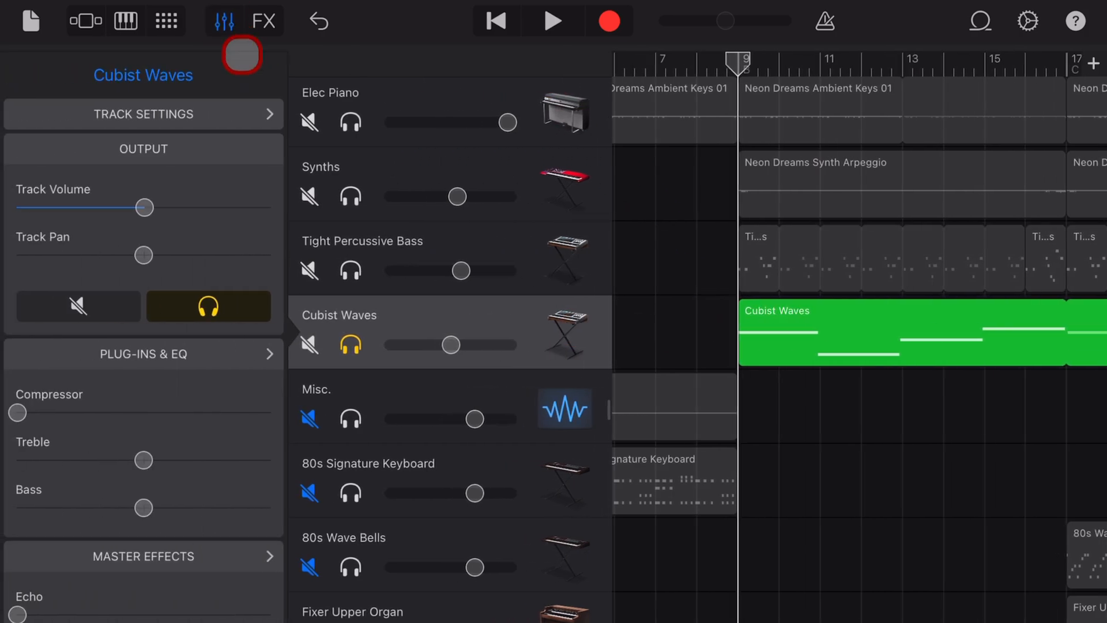
{"action": "left_click", "coordinate": [143, 354]}
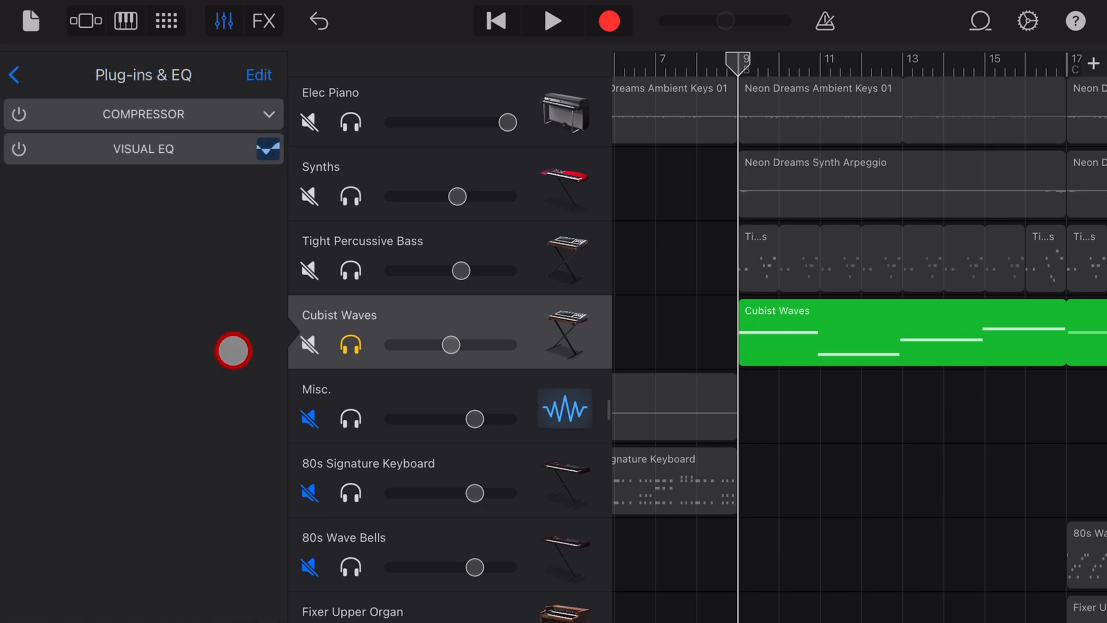
{"action": "left_click", "coordinate": [258, 75]}
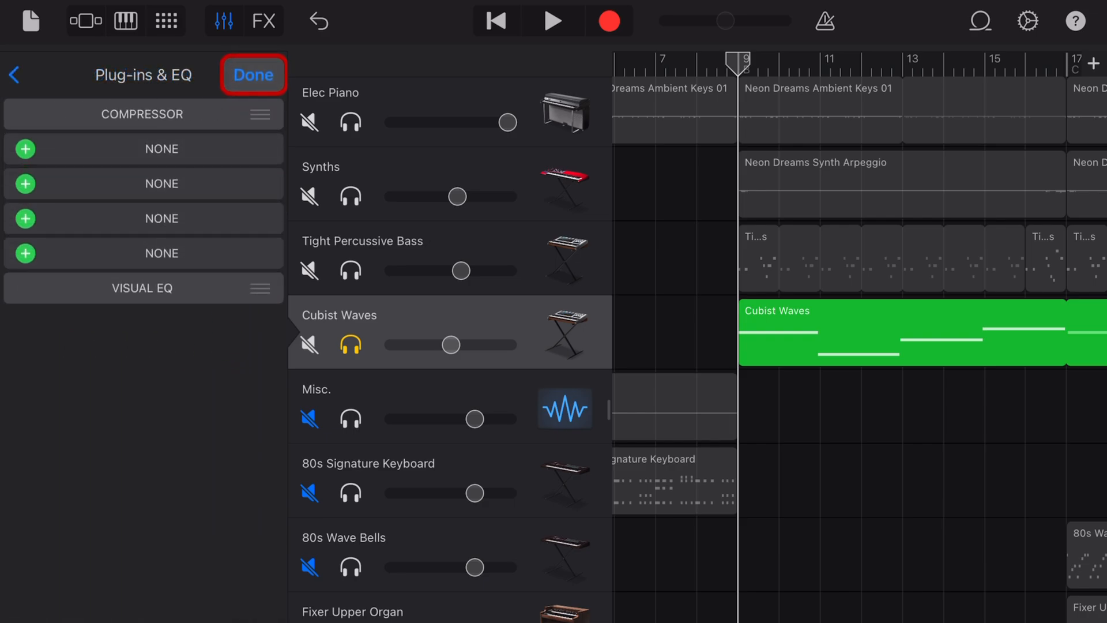
{"action": "left_click", "coordinate": [26, 247]}
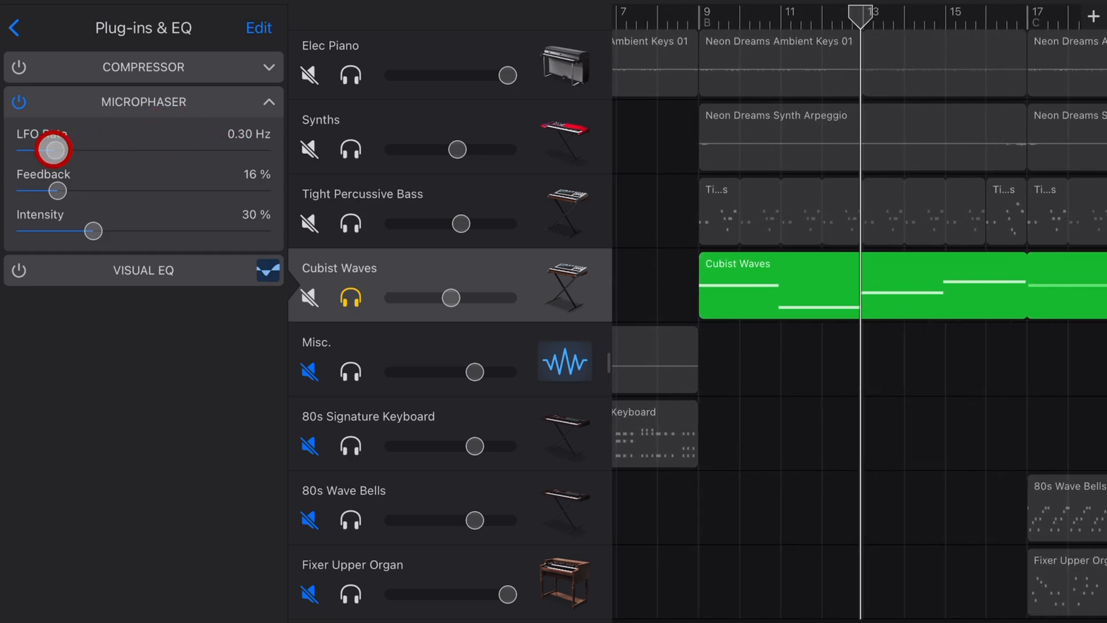
Slow the new Cubist Waves Microphaser's LFO rate down to 0.20 Hz
{"action": "left_click_drag", "start_coordinate": [52, 150], "coordinate": [125, 150]}
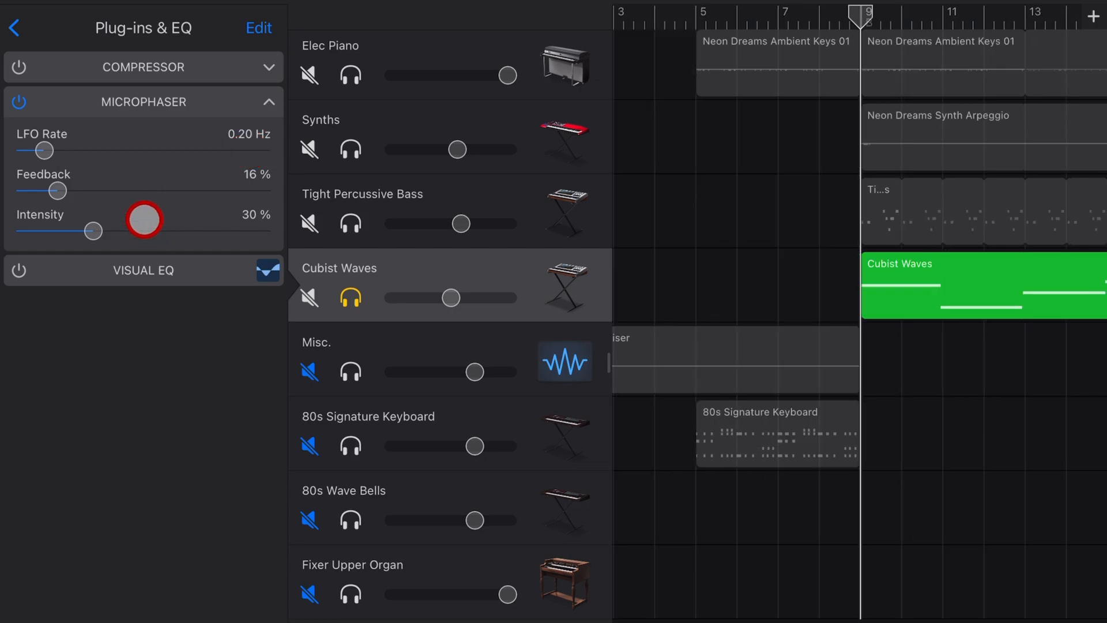
Raise the Microphaser LFO rate in steps to 3.88 Hz, then stop playback
{"action": "left_click_drag", "start_coordinate": [36, 150], "coordinate": [126, 150]}
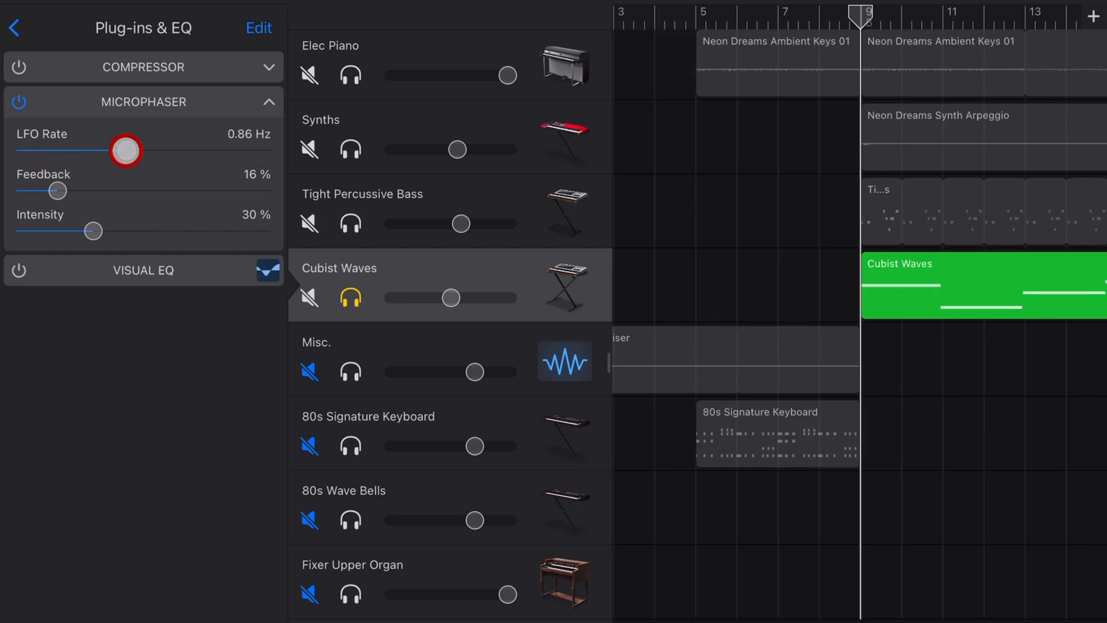
{"action": "left_click_drag", "start_coordinate": [126, 150], "coordinate": [172, 149]}
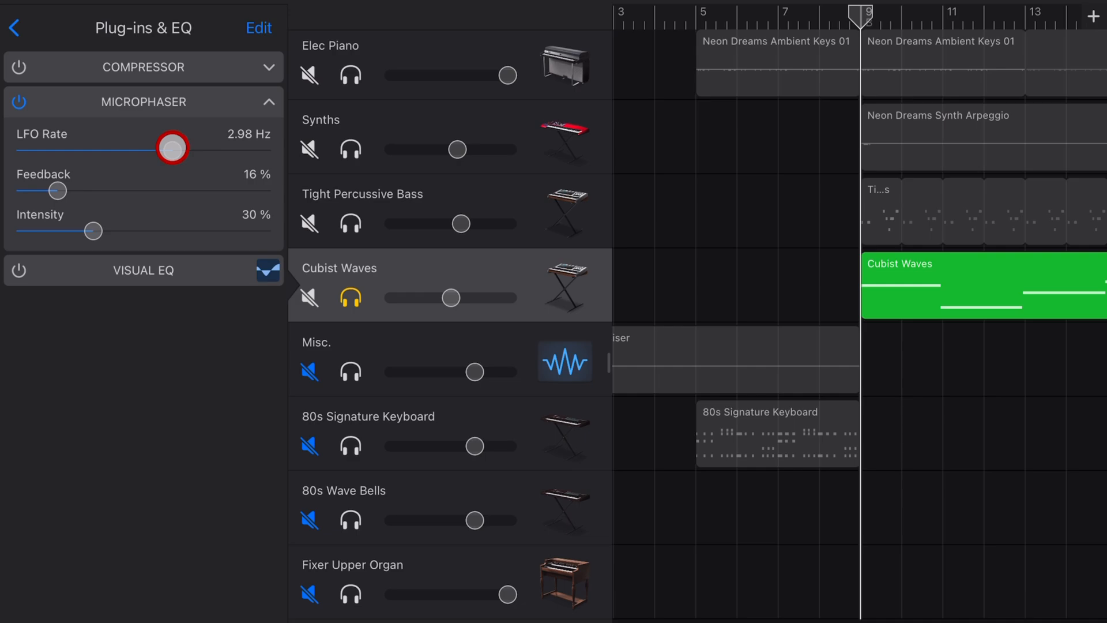
{"action": "left_click_drag", "start_coordinate": [171, 149], "coordinate": [185, 148]}
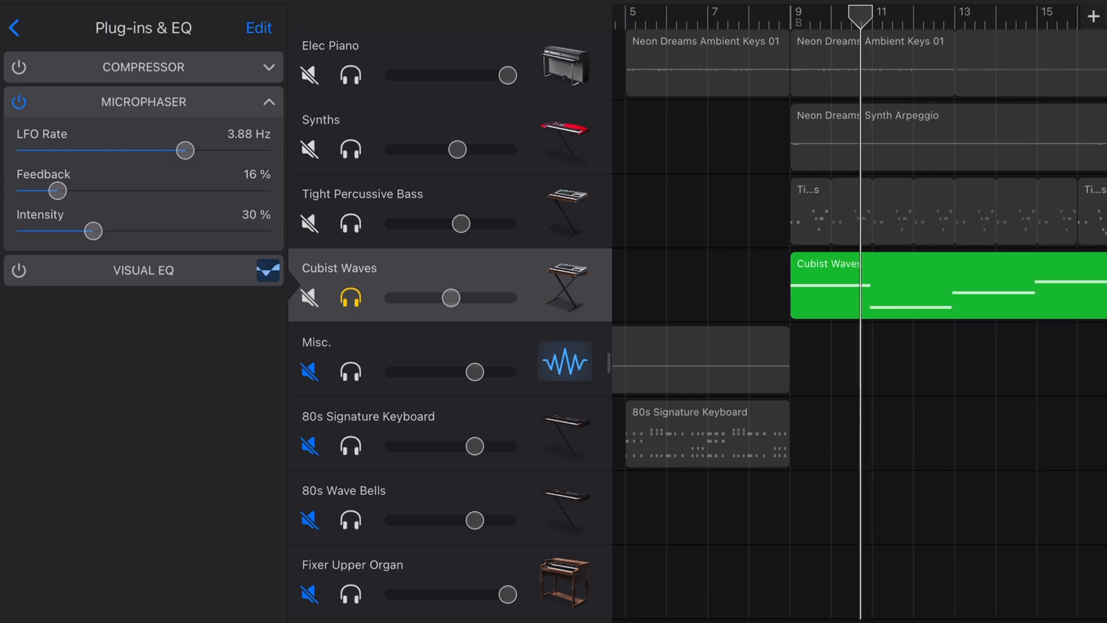
{"action": "left_click", "coordinate": [227, 176]}
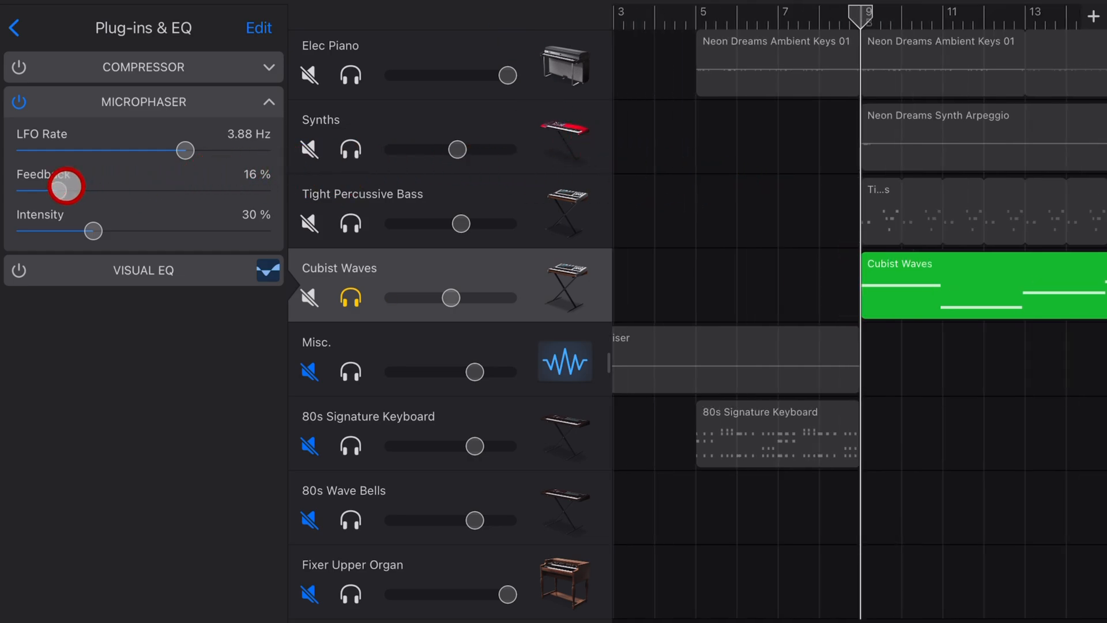
Set the Microphaser feedback to 70% and its intensity to about 66%
{"action": "left_click_drag", "start_coordinate": [68, 186], "coordinate": [187, 188]}
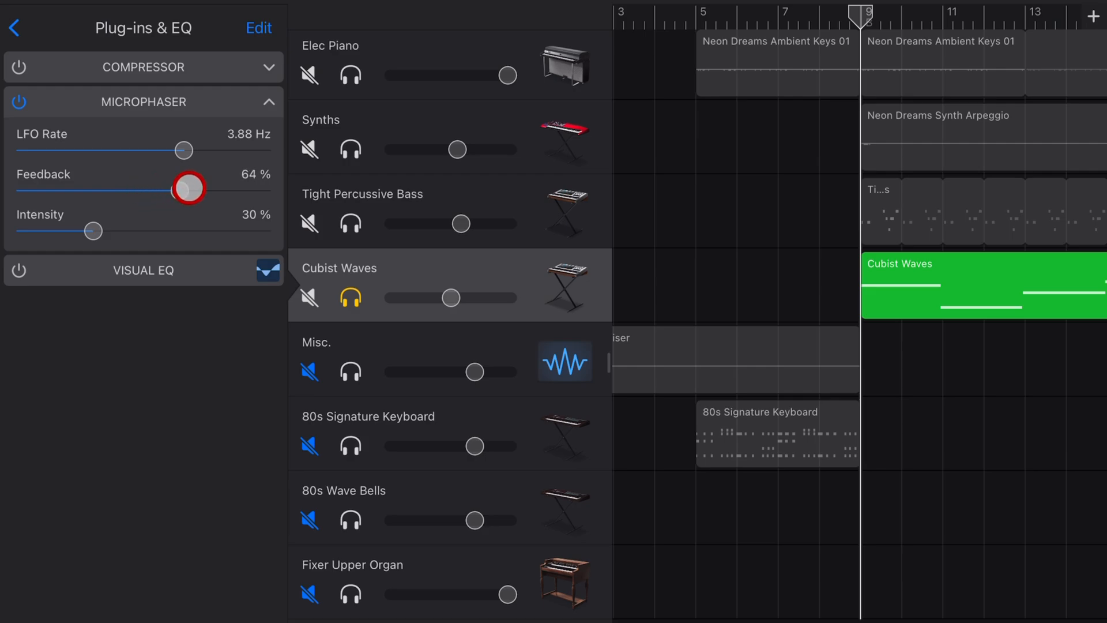
{"action": "left_click_drag", "start_coordinate": [187, 188], "coordinate": [195, 190]}
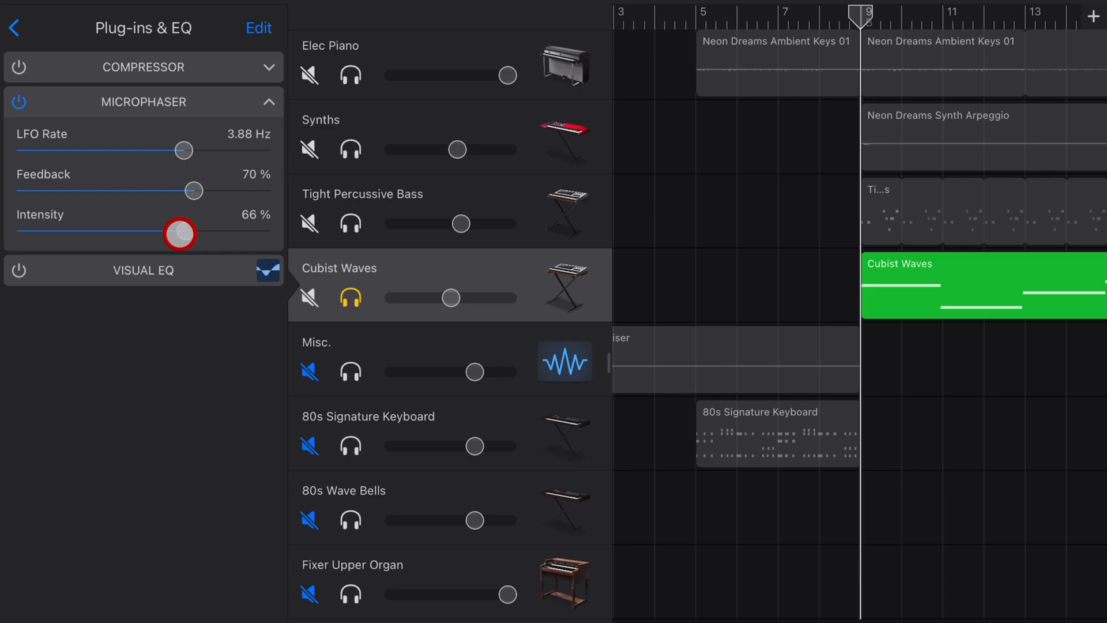
{"action": "left_click_drag", "start_coordinate": [179, 234], "coordinate": [219, 232]}
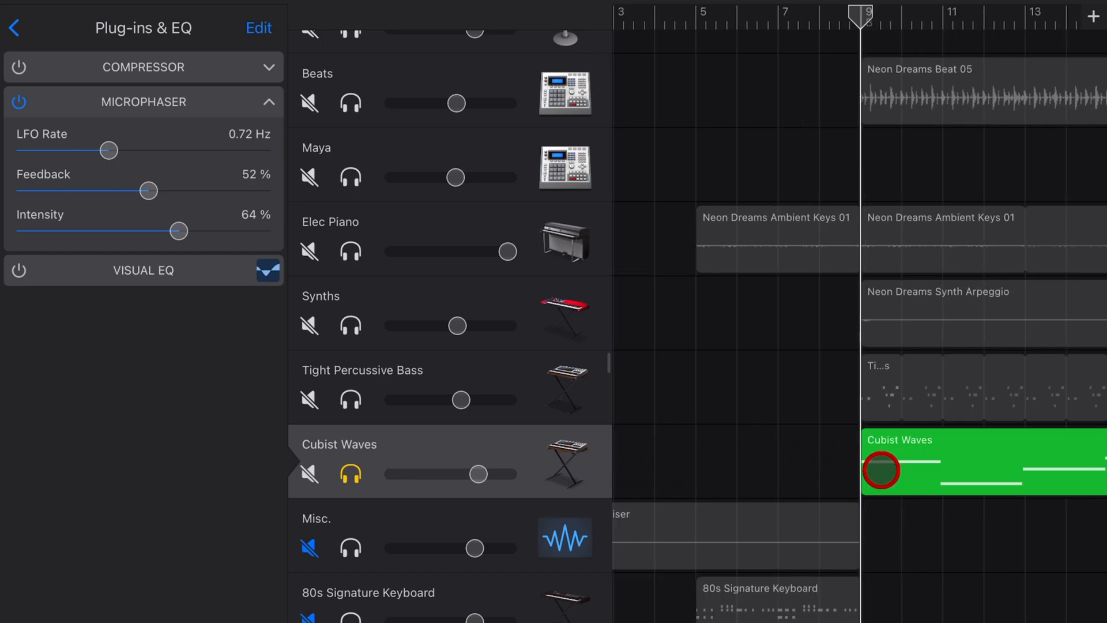
Raise the Cubist Waves track volume and unsolo it via the headphones button
{"action": "left_click", "coordinate": [351, 474]}
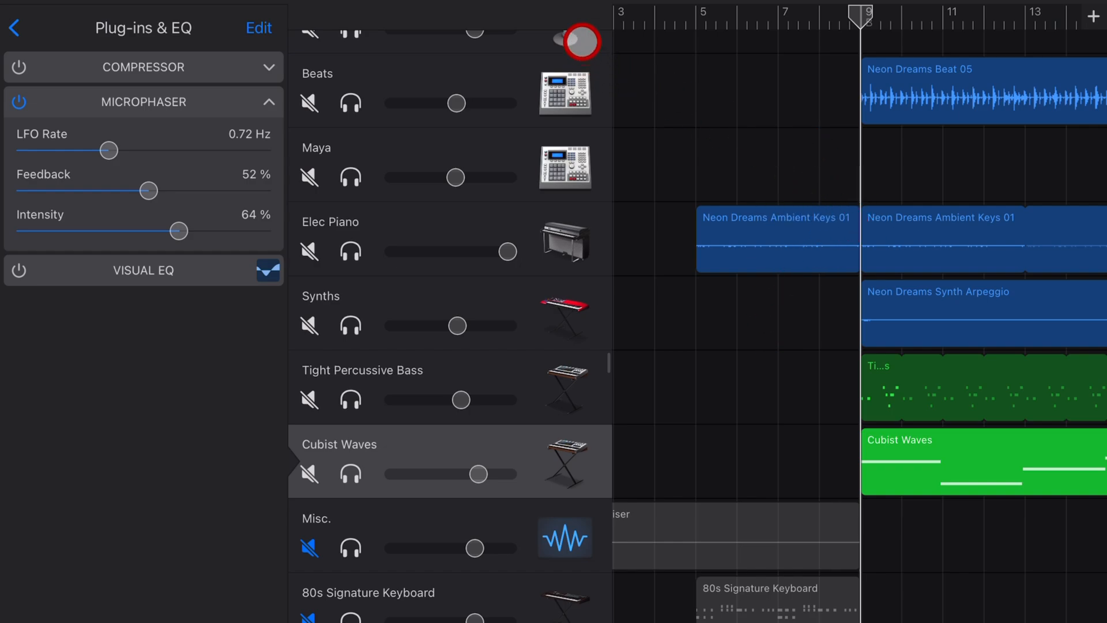
{"action": "left_click", "coordinate": [578, 41]}
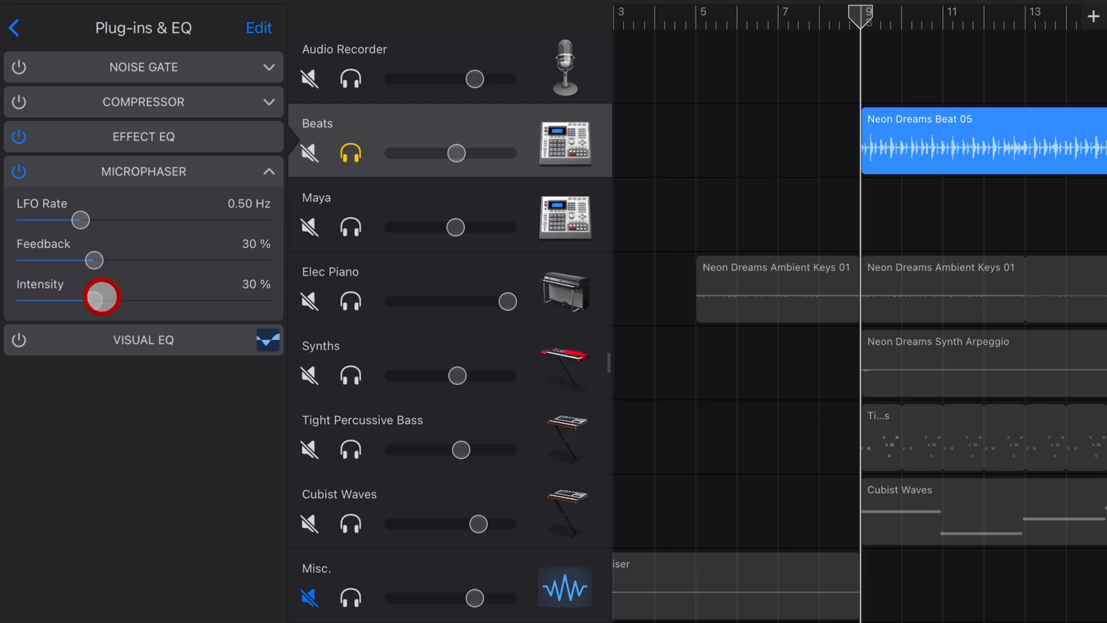
Set the Beats drum Microphaser intensity to 30%, alongside 0.50 Hz rate and 30% feedback
{"action": "left_click_drag", "start_coordinate": [102, 296], "coordinate": [132, 300]}
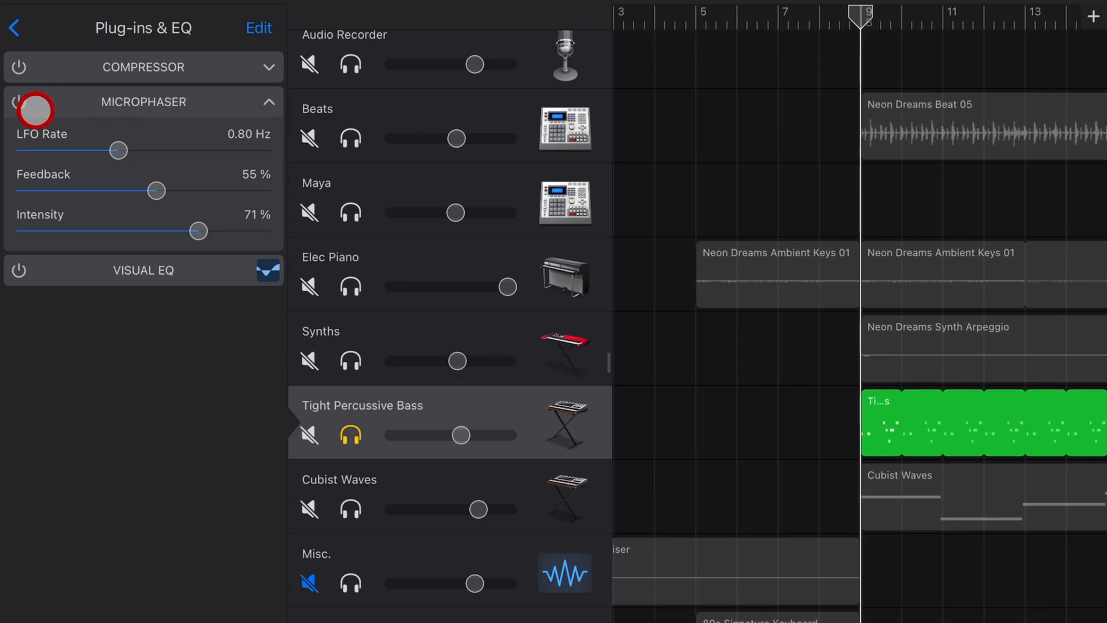
Toggle the bass Microphaser (0.80 Hz, 55%, 71%) off and on to compare the sound
{"action": "left_click", "coordinate": [18, 101]}
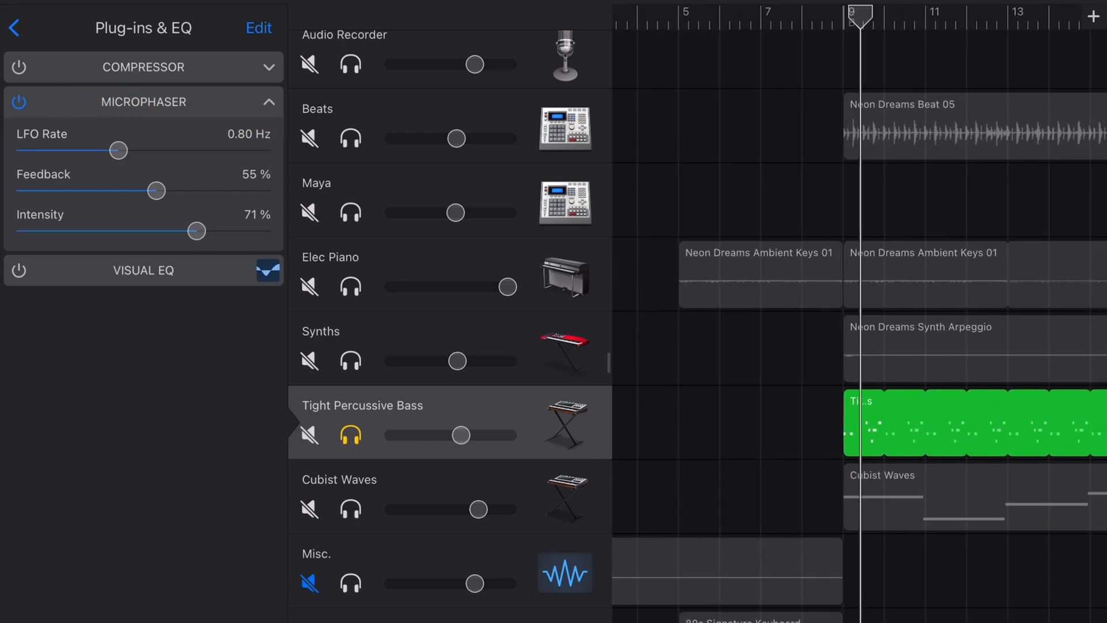